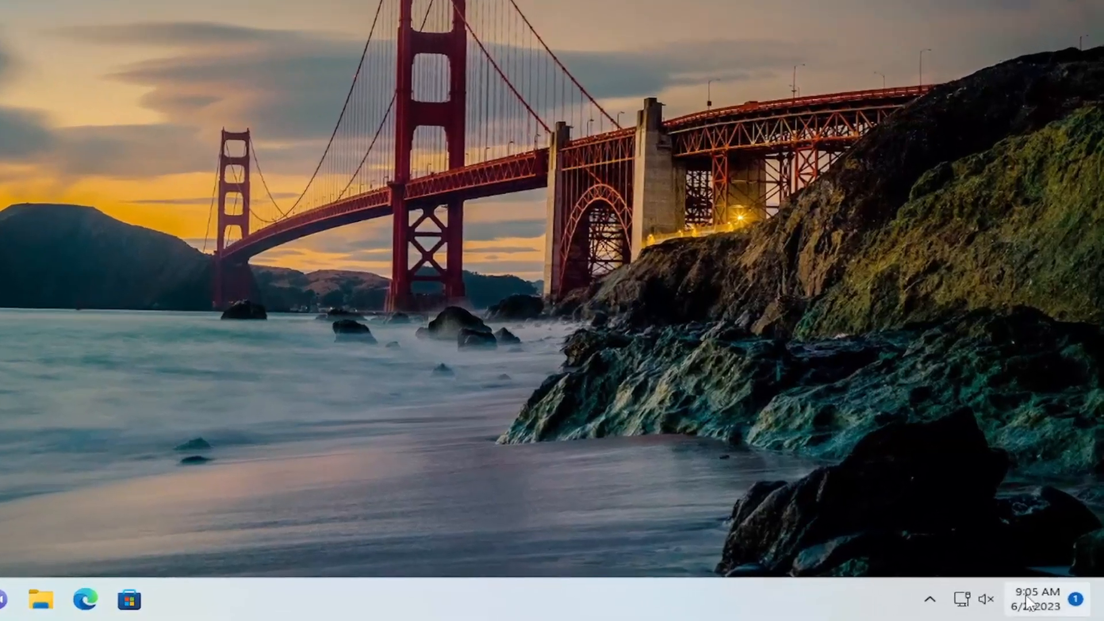
- Reach Adjust date and time from the taskbar clock's right-click menu
right_click(1036, 605)
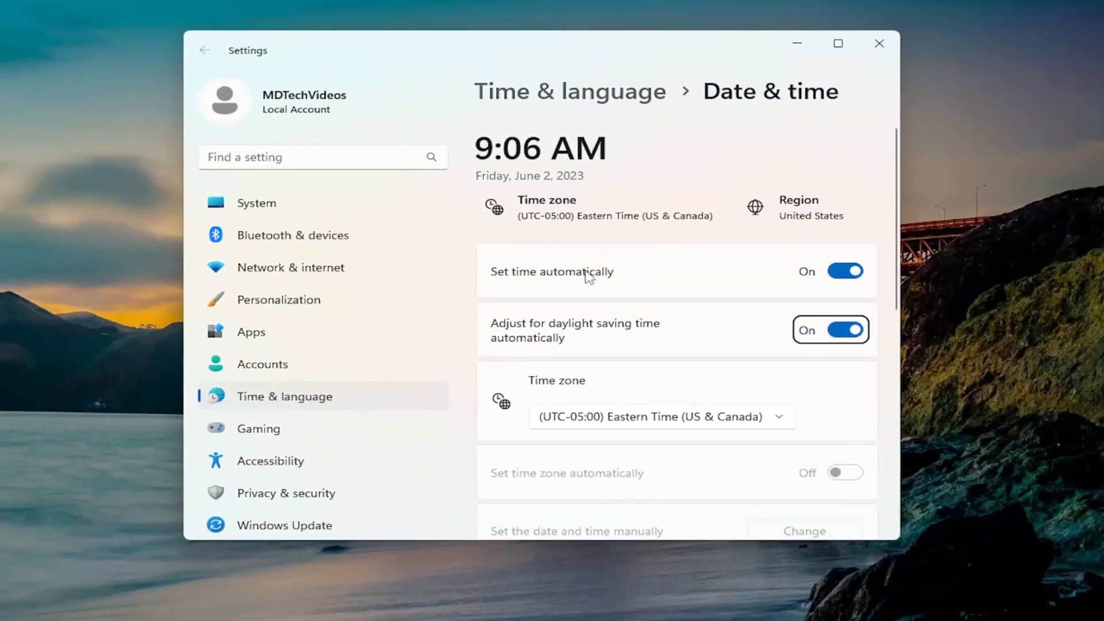
mouse_move(538, 178)
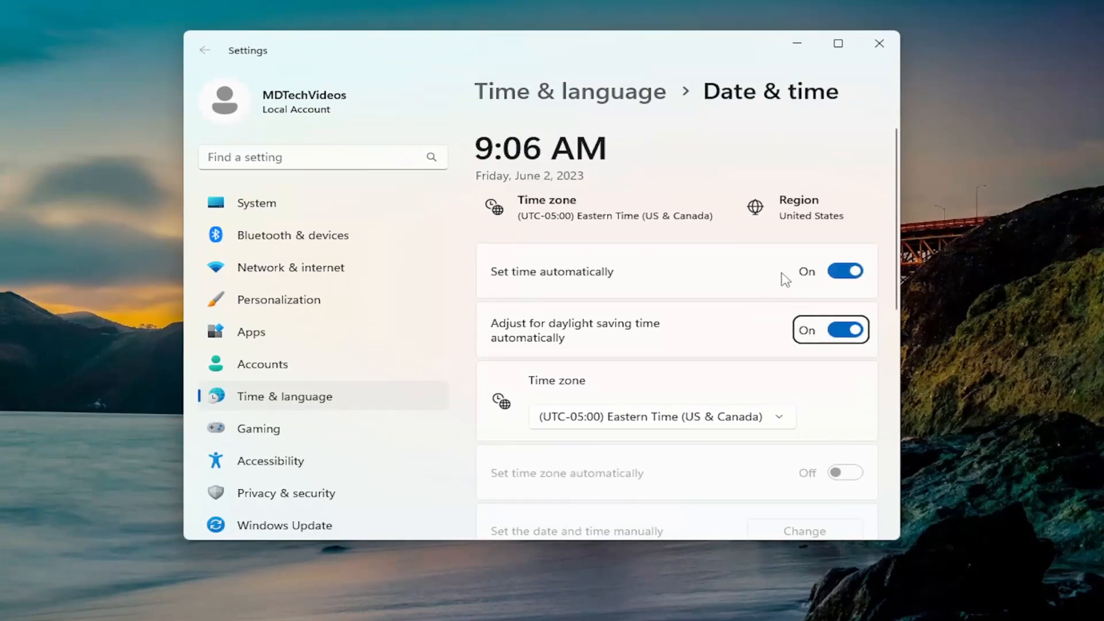
- Turn Set time automatically off and confirm the manual date and time as June 2, 2023, 9:06 AM
click(845, 271)
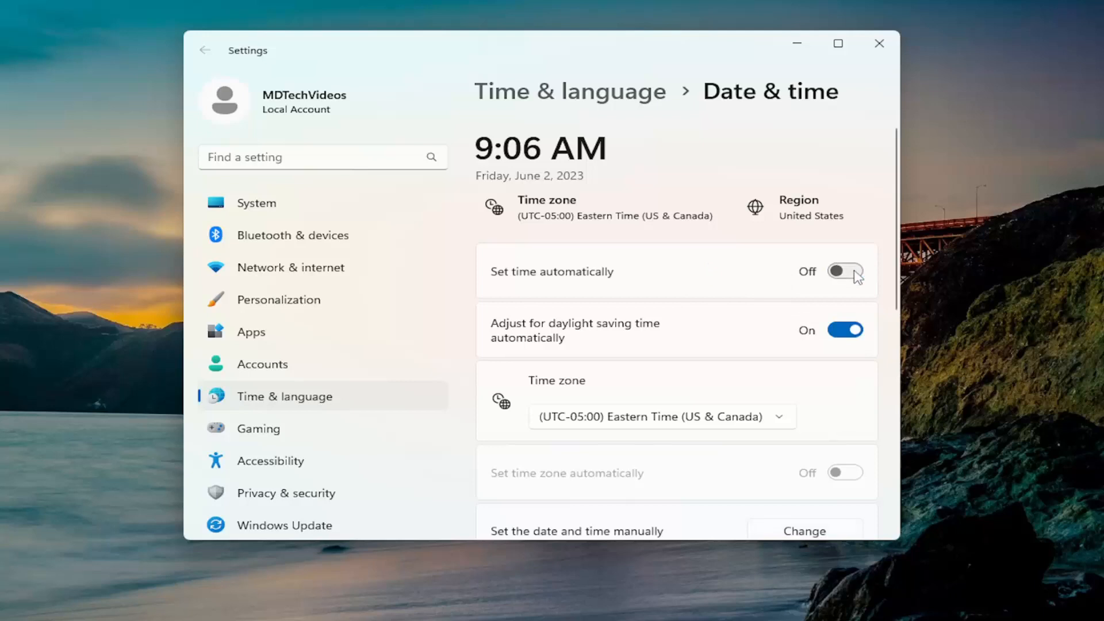
scroll(down, 3)
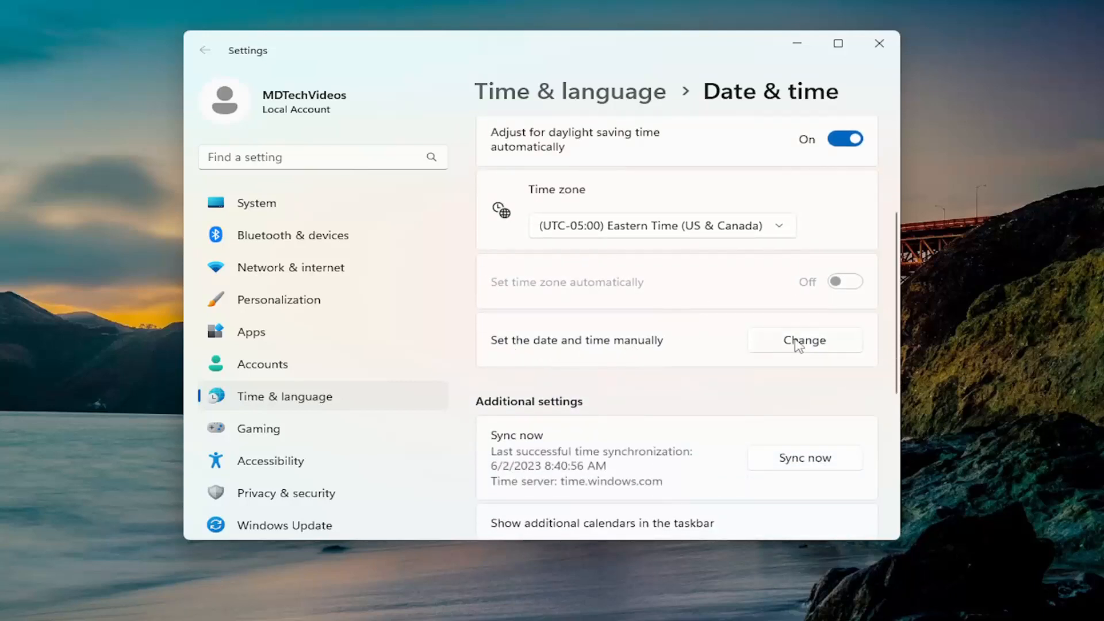
click(805, 339)
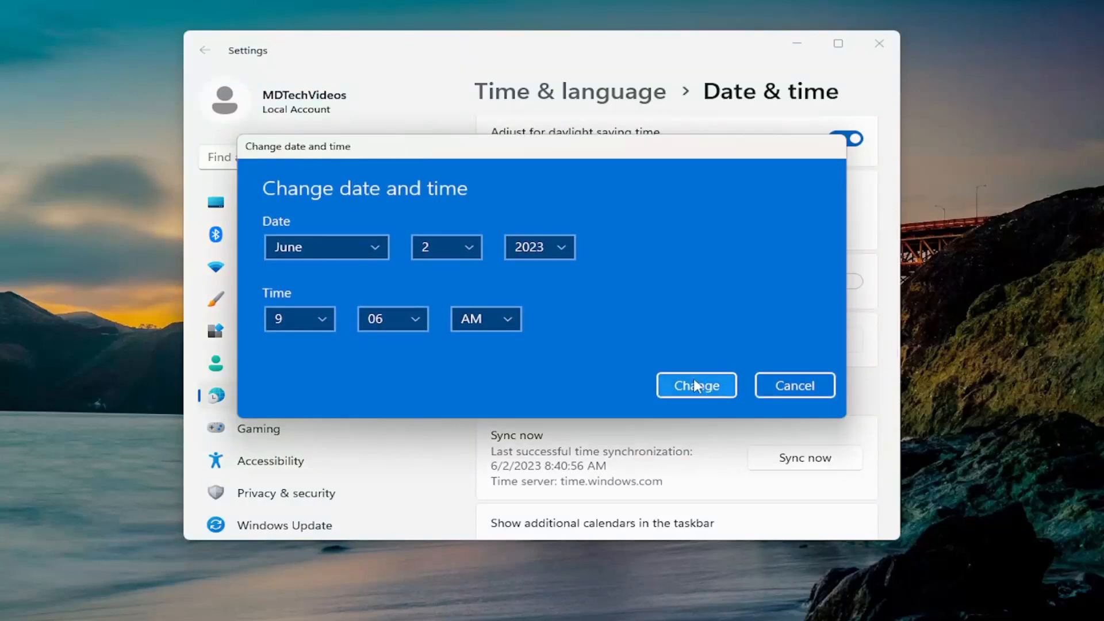
click(697, 385)
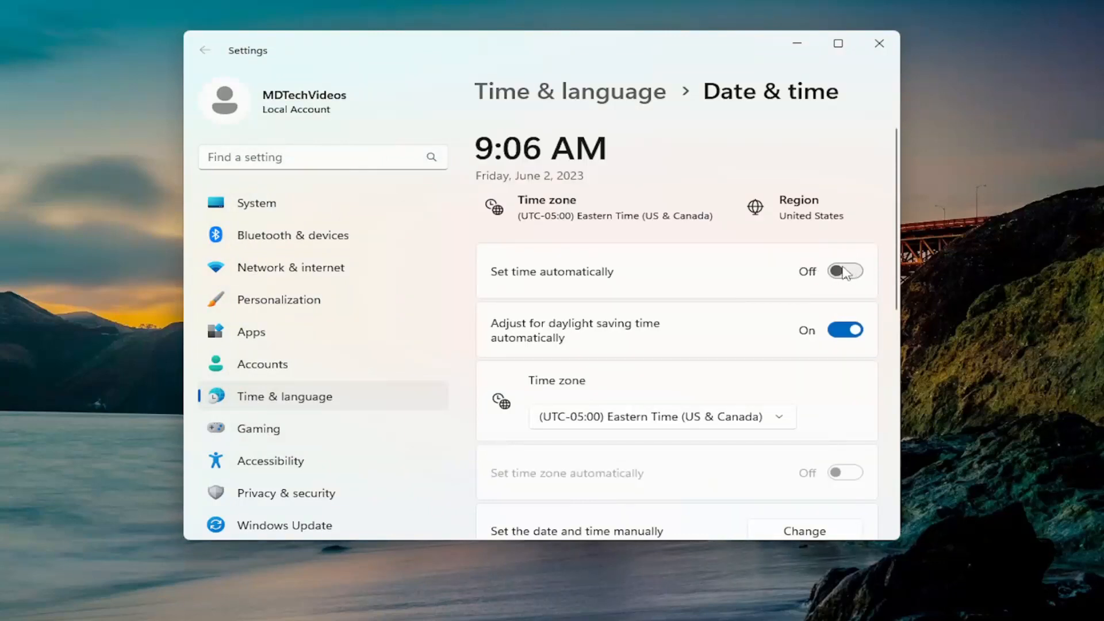
- Turn Set time automatically back on and bring the Sync now section into view
click(843, 270)
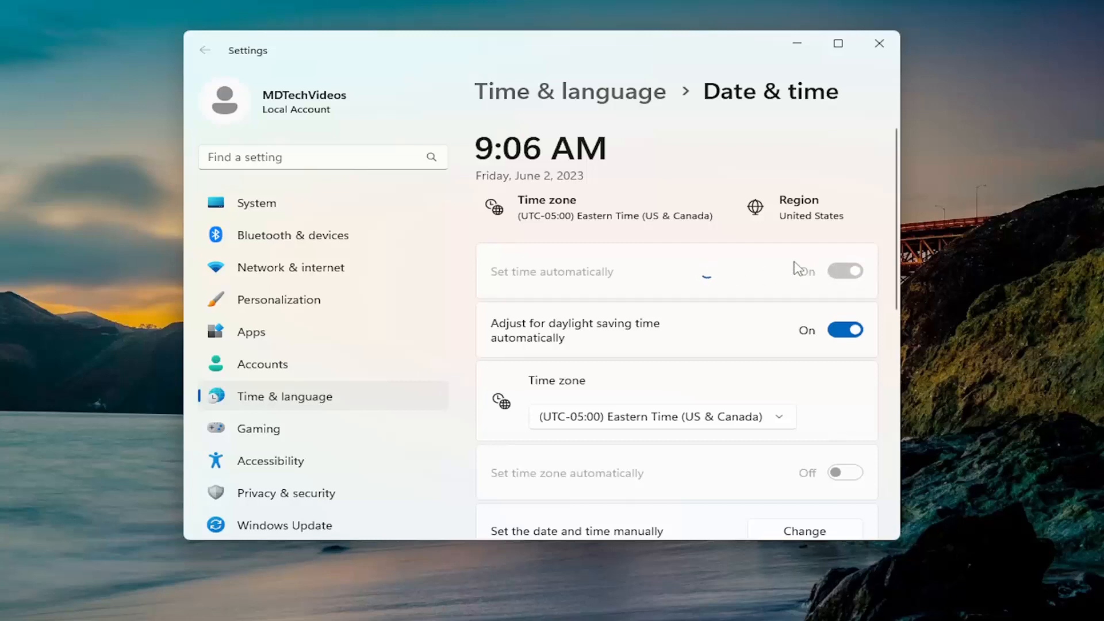
mouse_move(592, 302)
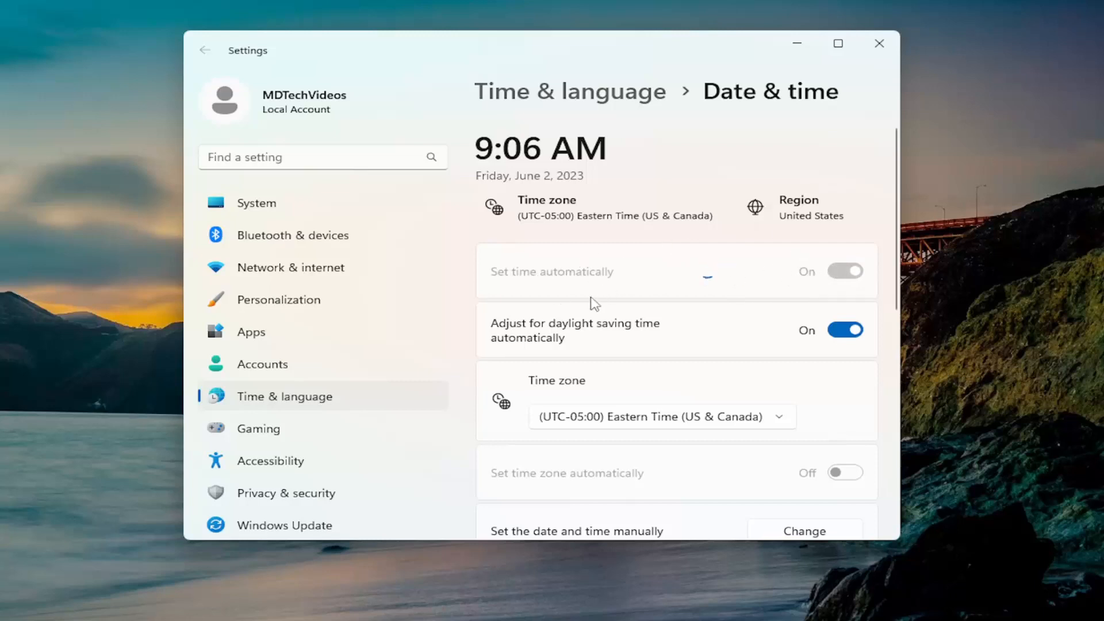
scroll(down, 3)
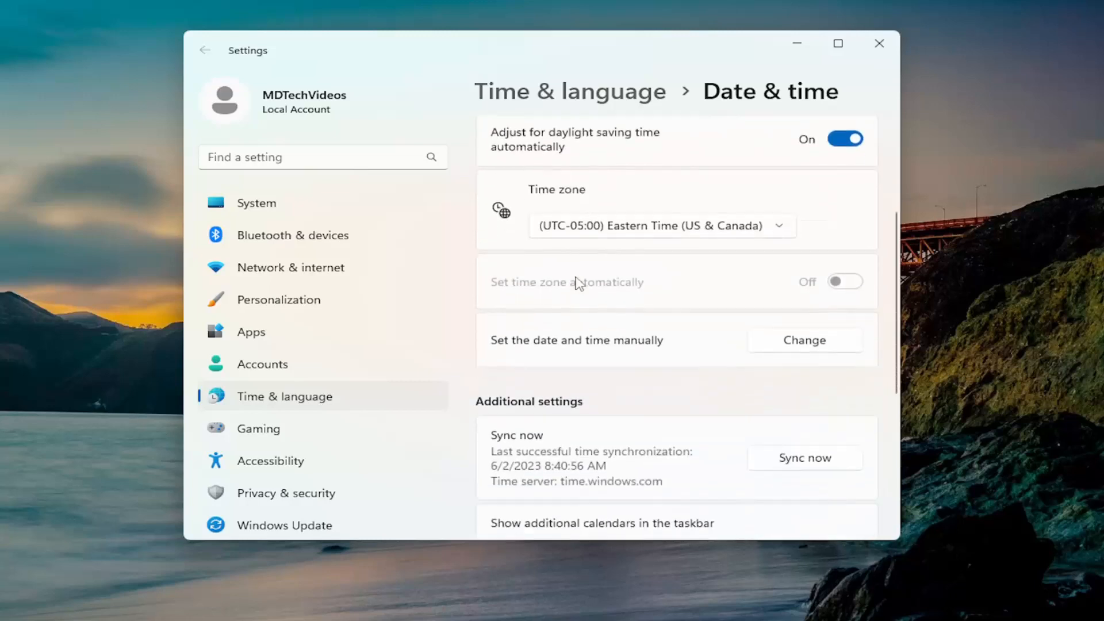
scroll(down, 3)
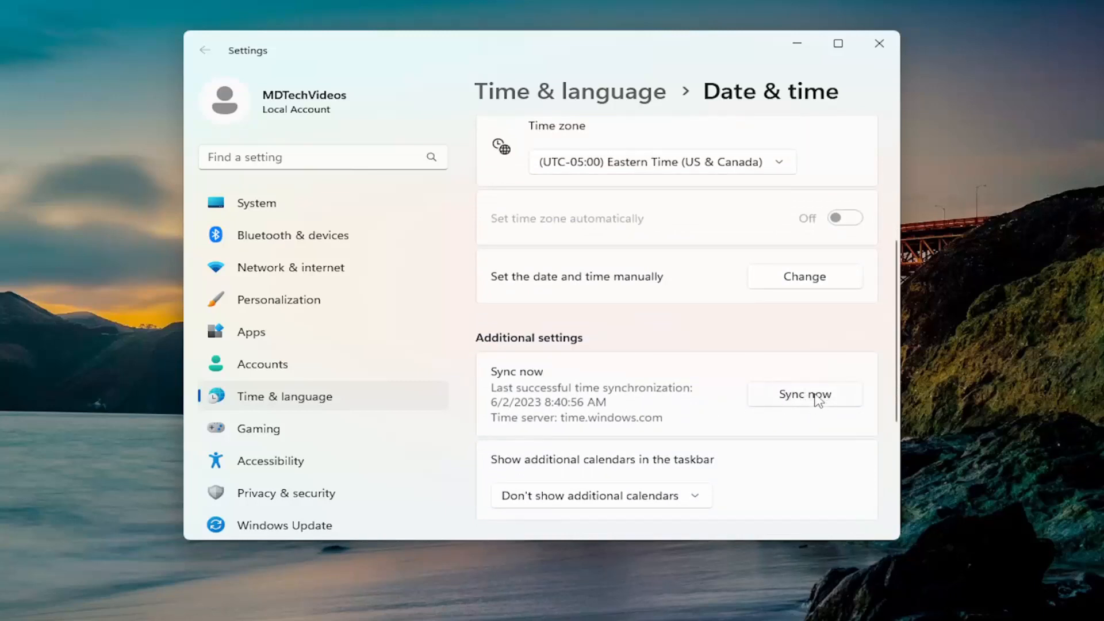
mouse_move(812, 383)
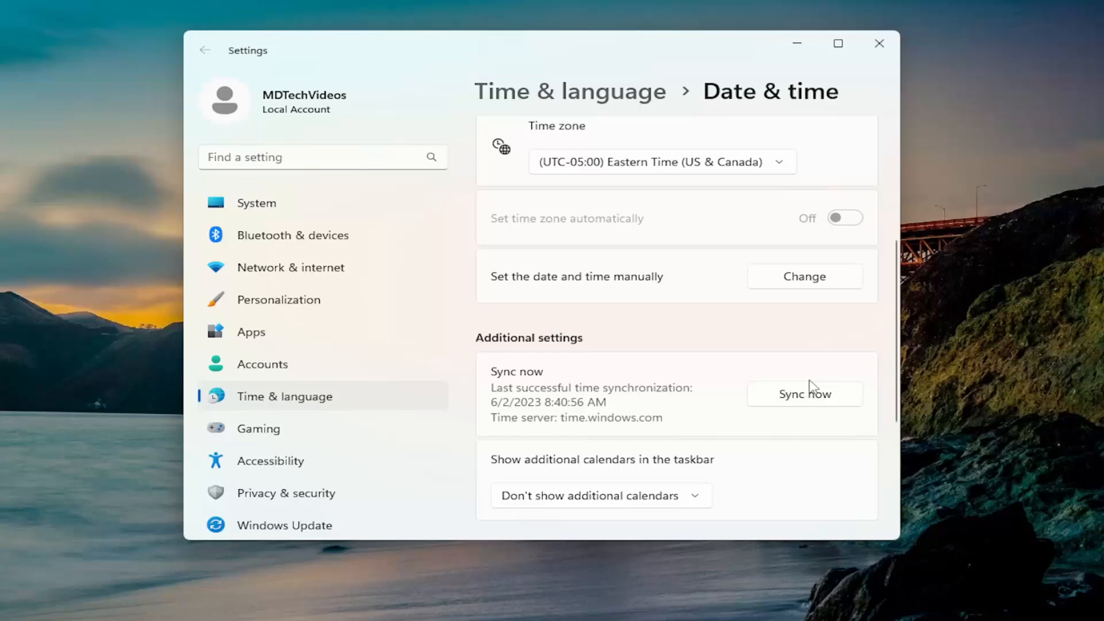
mouse_move(805, 414)
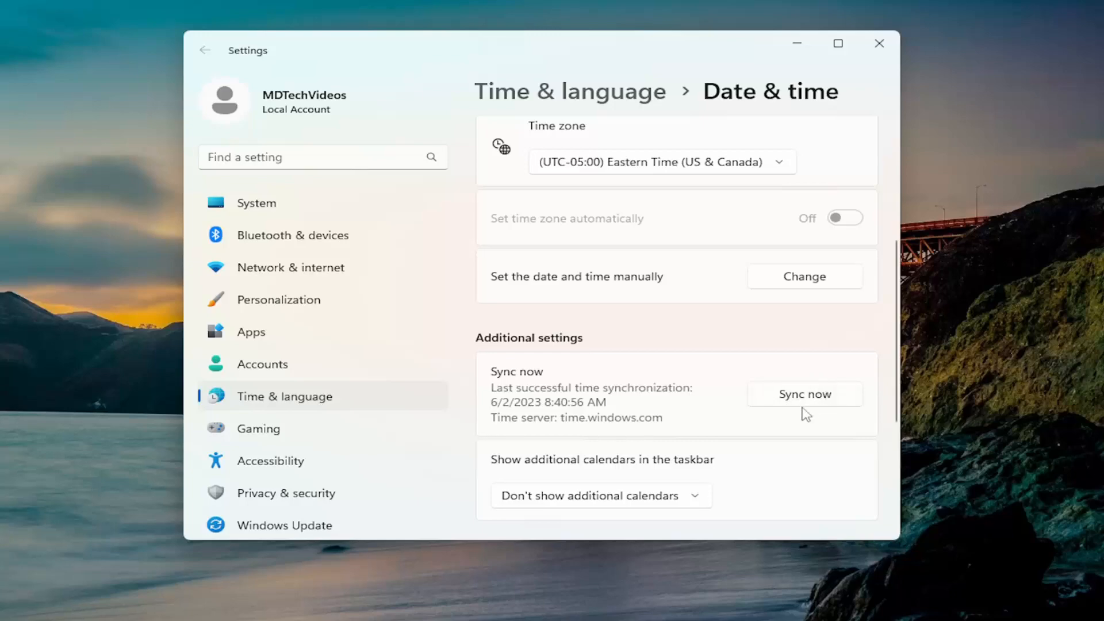
mouse_move(878, 45)
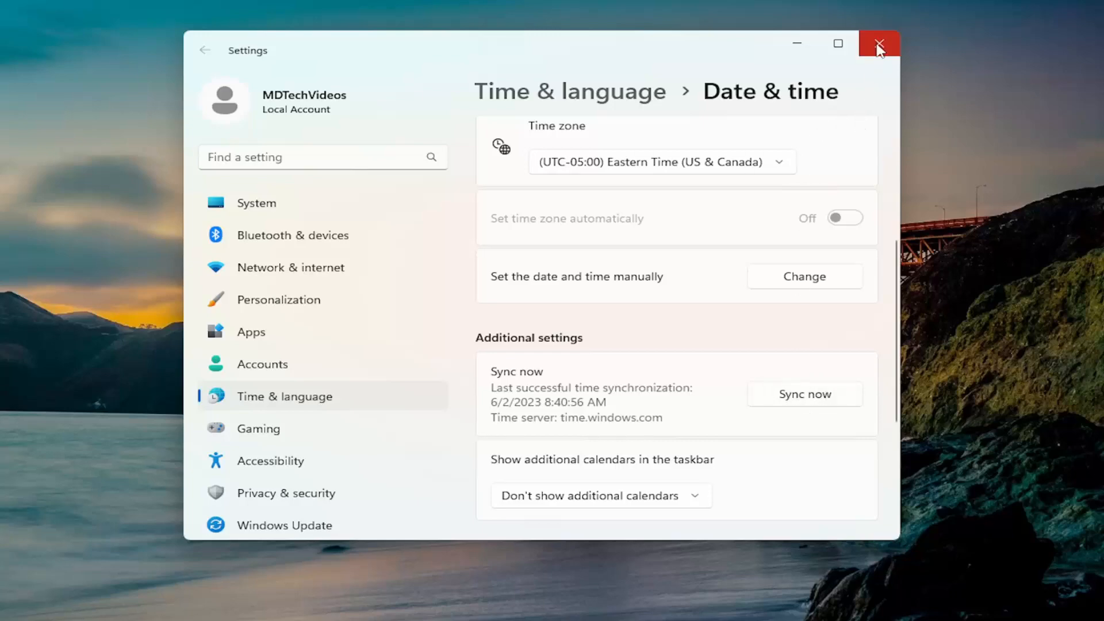
- Close Windows Settings, launch Chrome and reach Extensions through the More tools menu
click(879, 44)
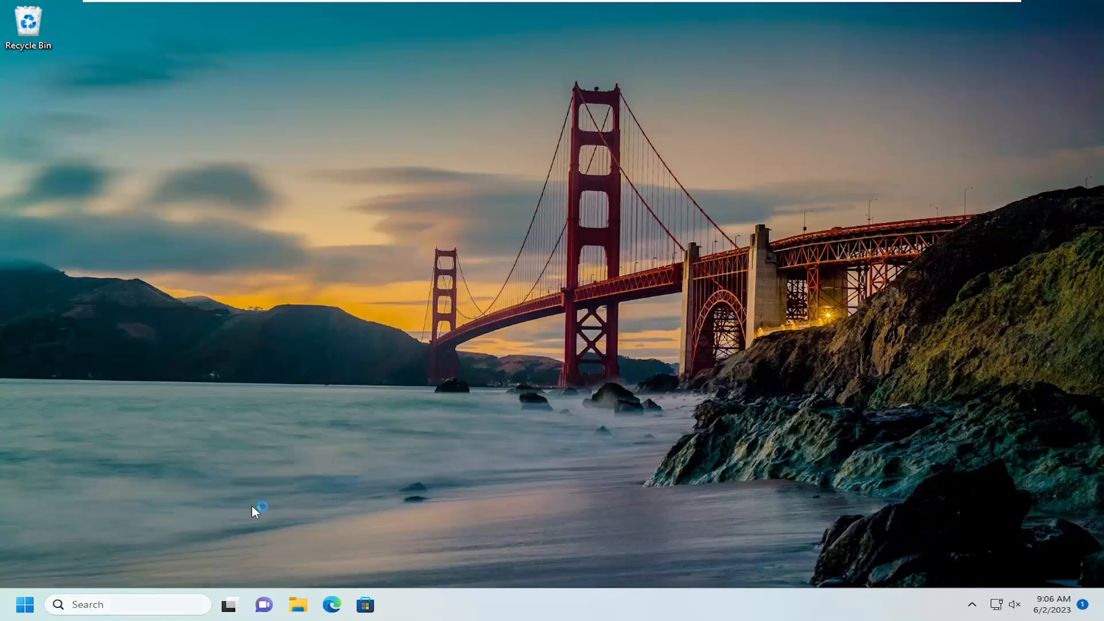
click(398, 603)
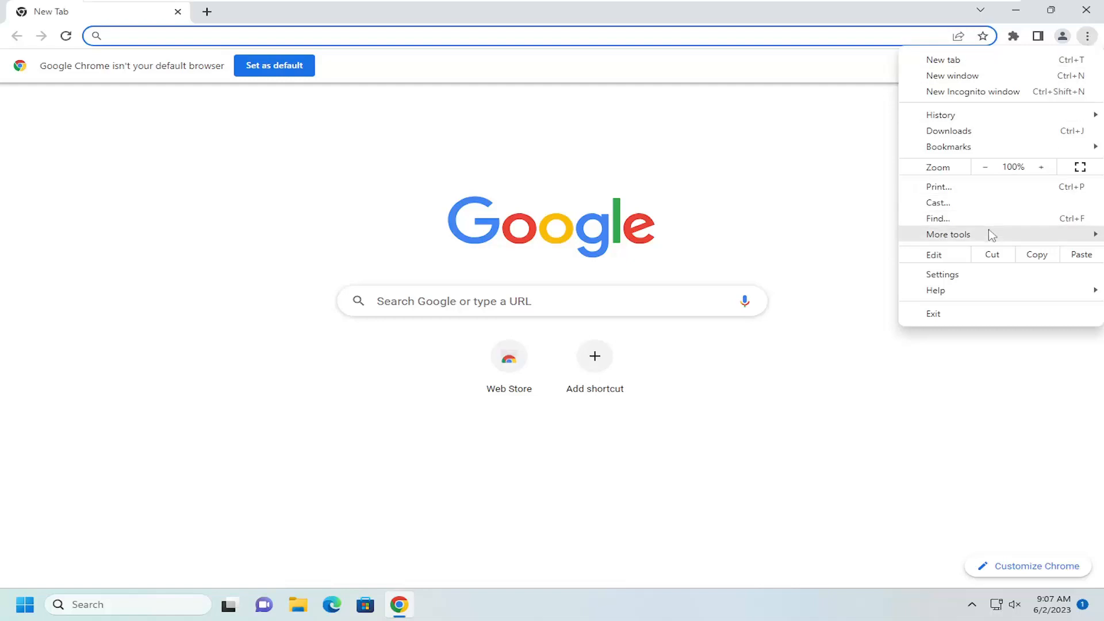
click(947, 234)
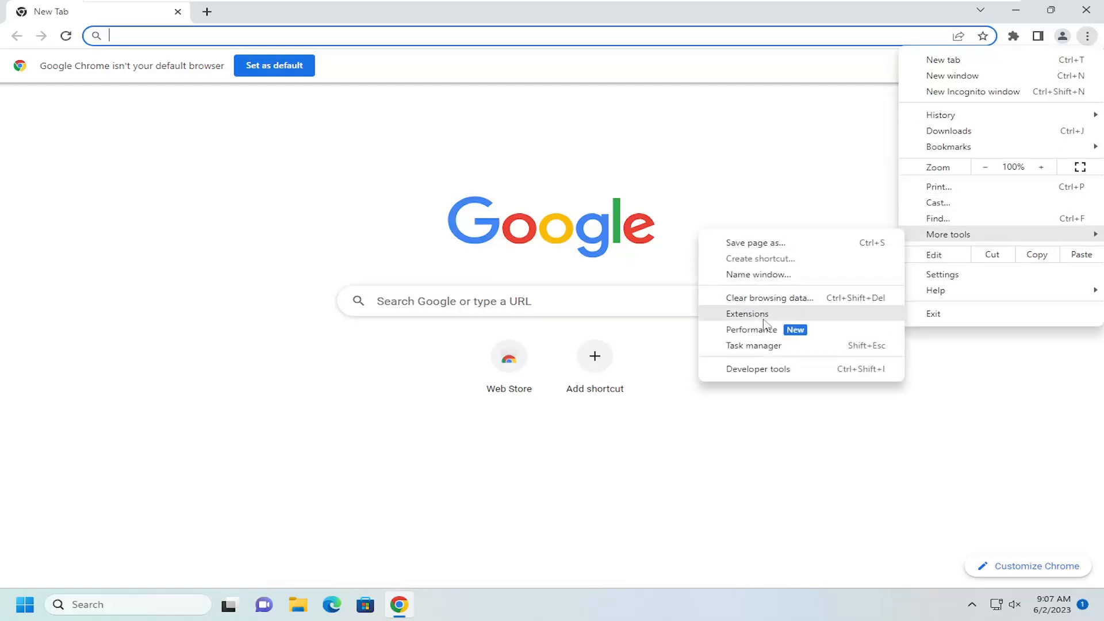
click(747, 313)
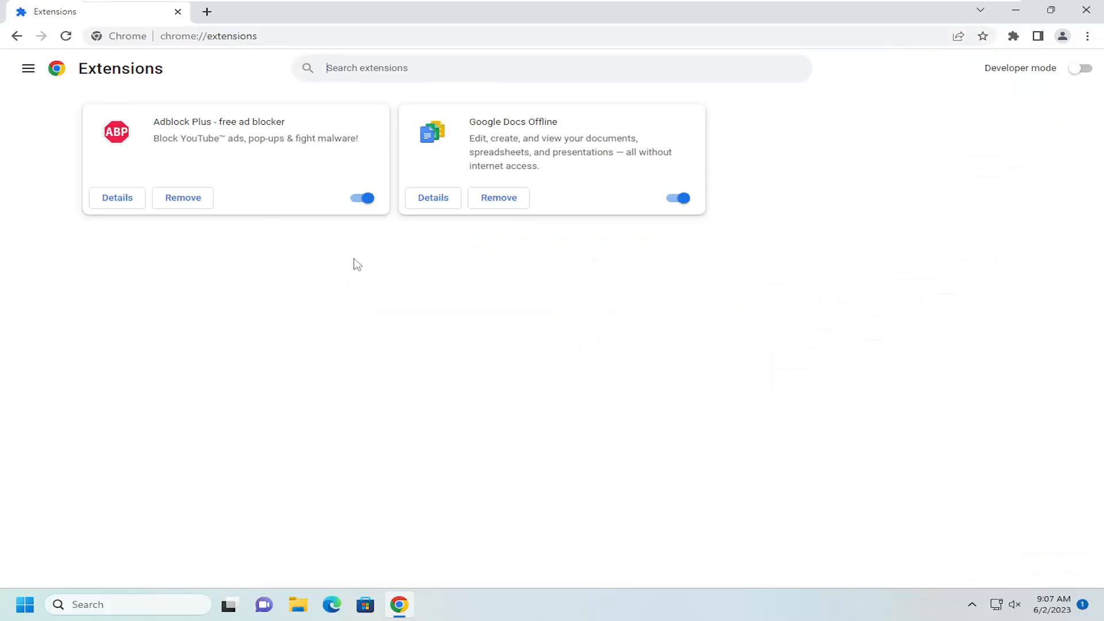
mouse_move(298, 183)
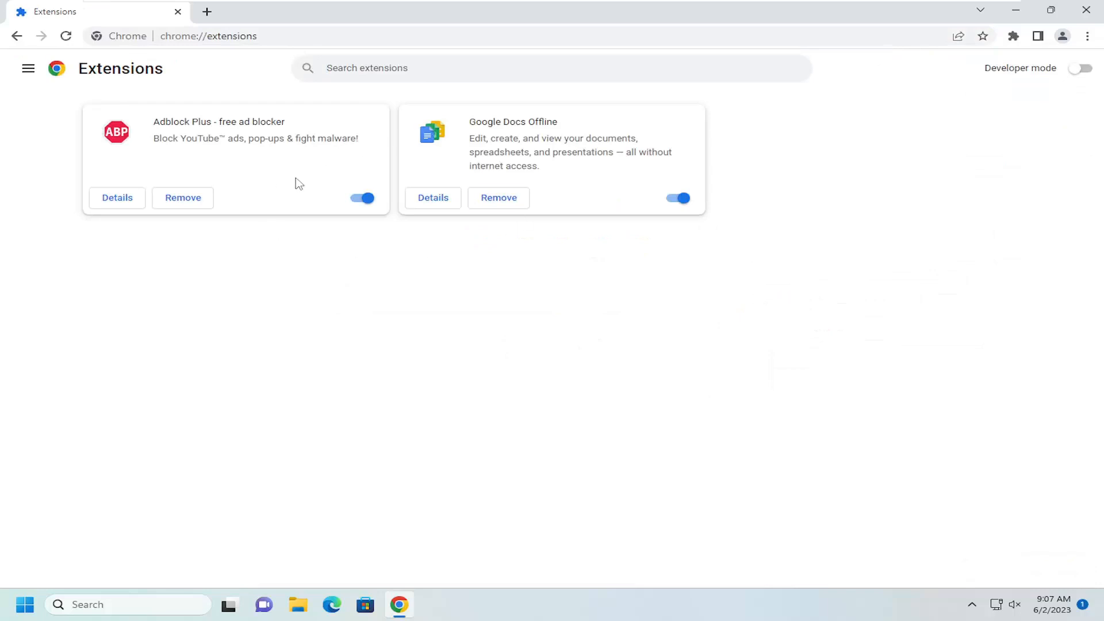
- Switch off the Adblock Plus and Google Docs Offline extension toggles
click(361, 198)
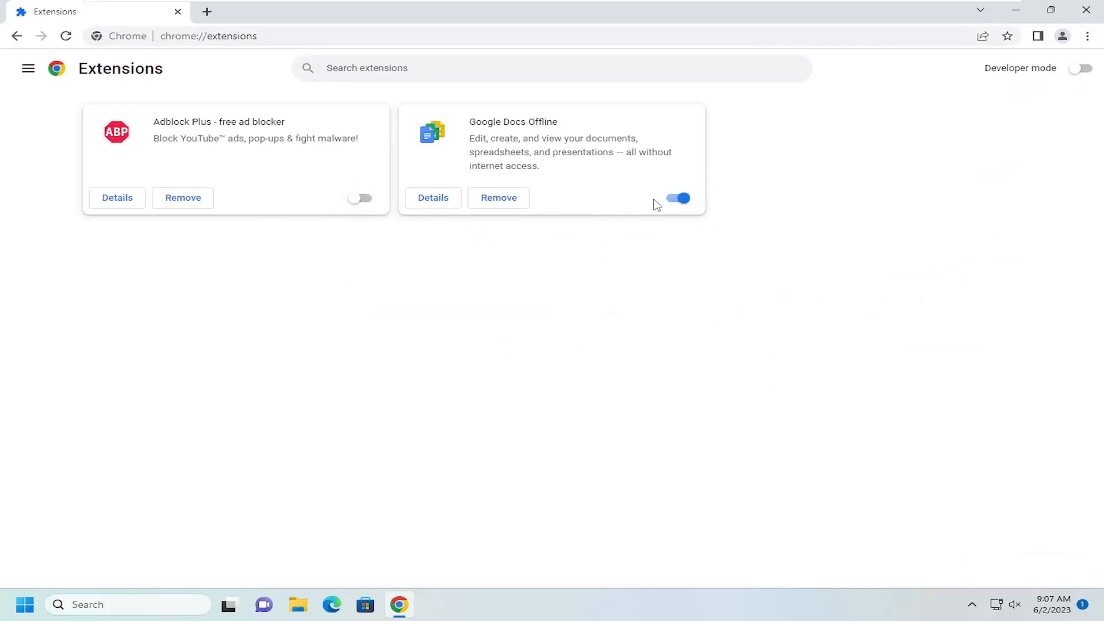
click(677, 198)
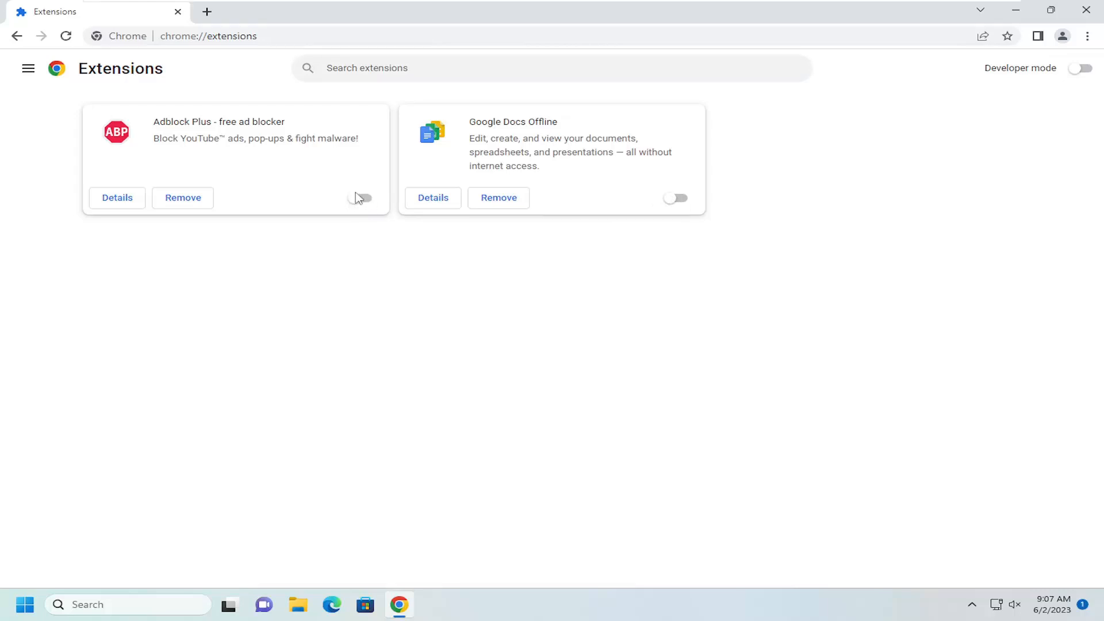
mouse_move(696, 195)
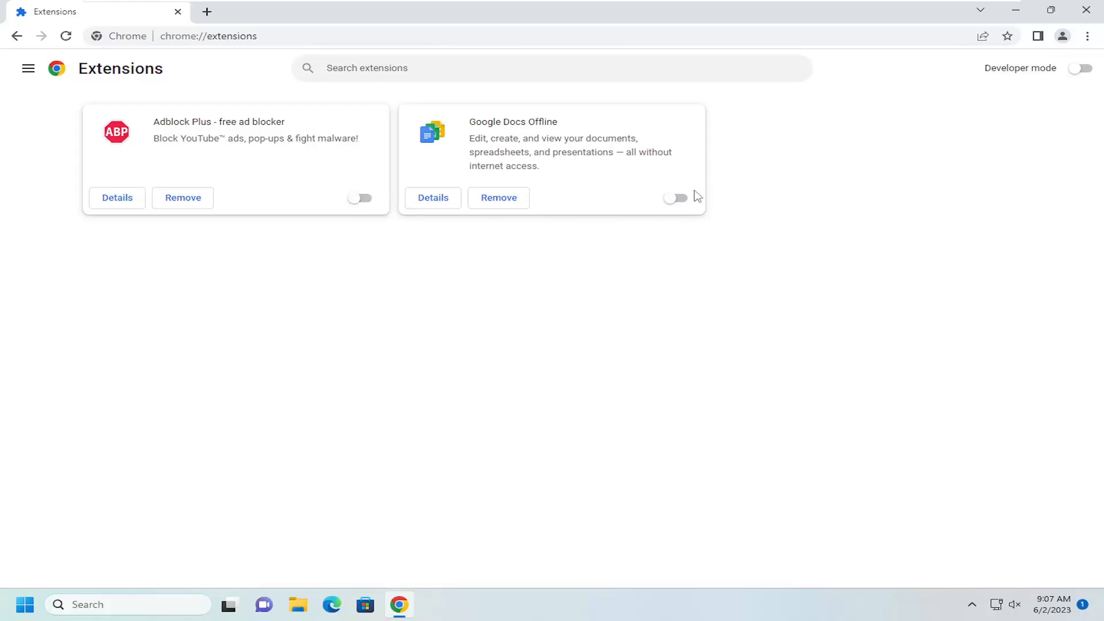
mouse_move(396, 207)
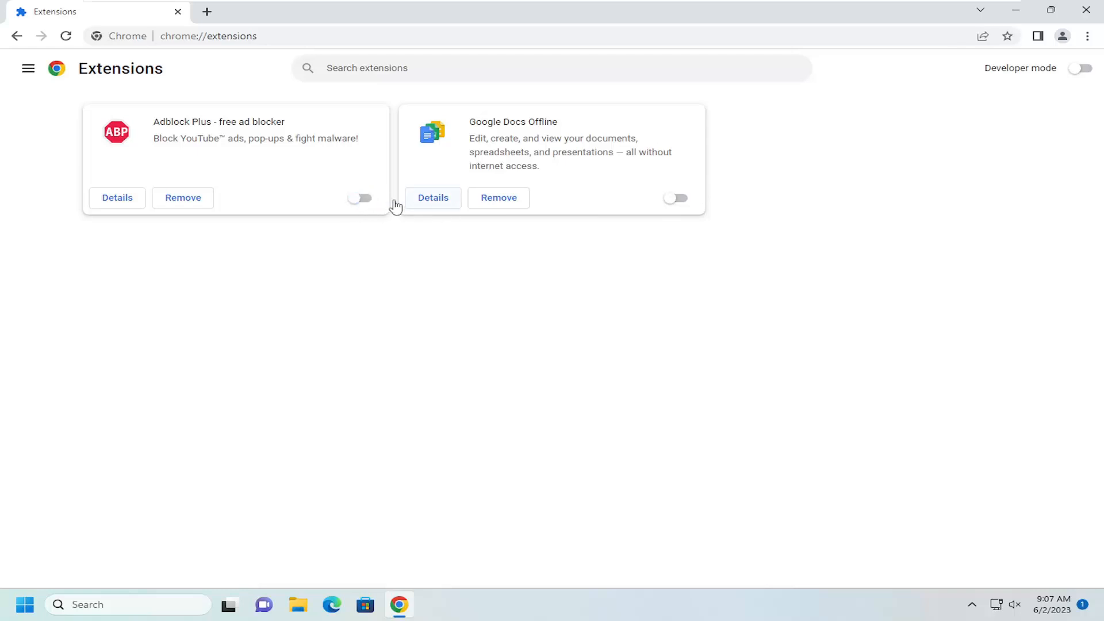
mouse_move(345, 229)
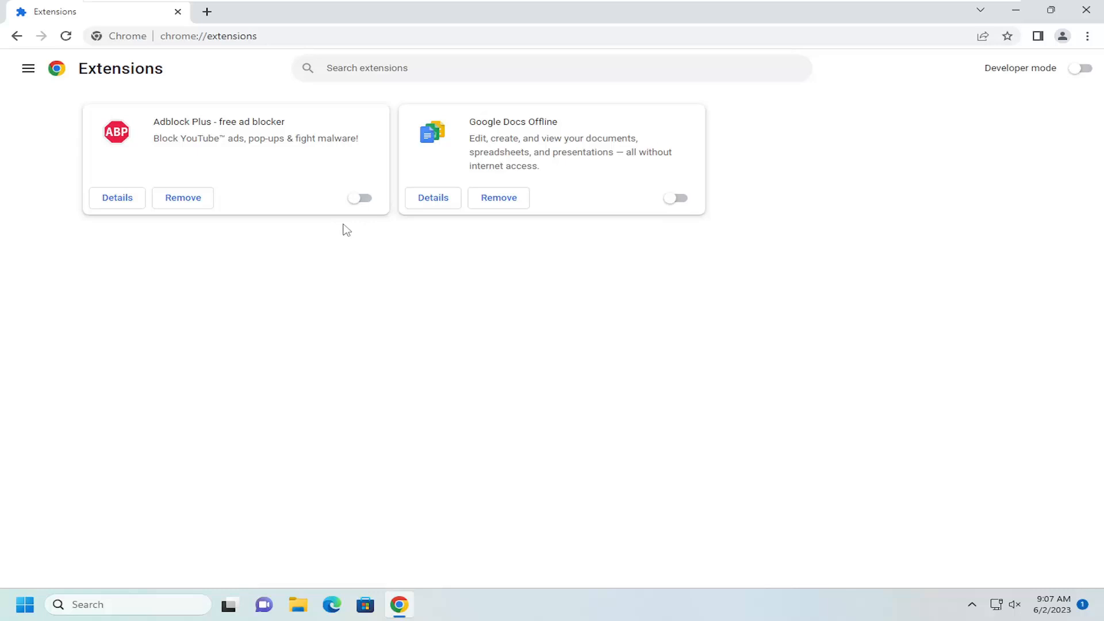
mouse_move(475, 308)
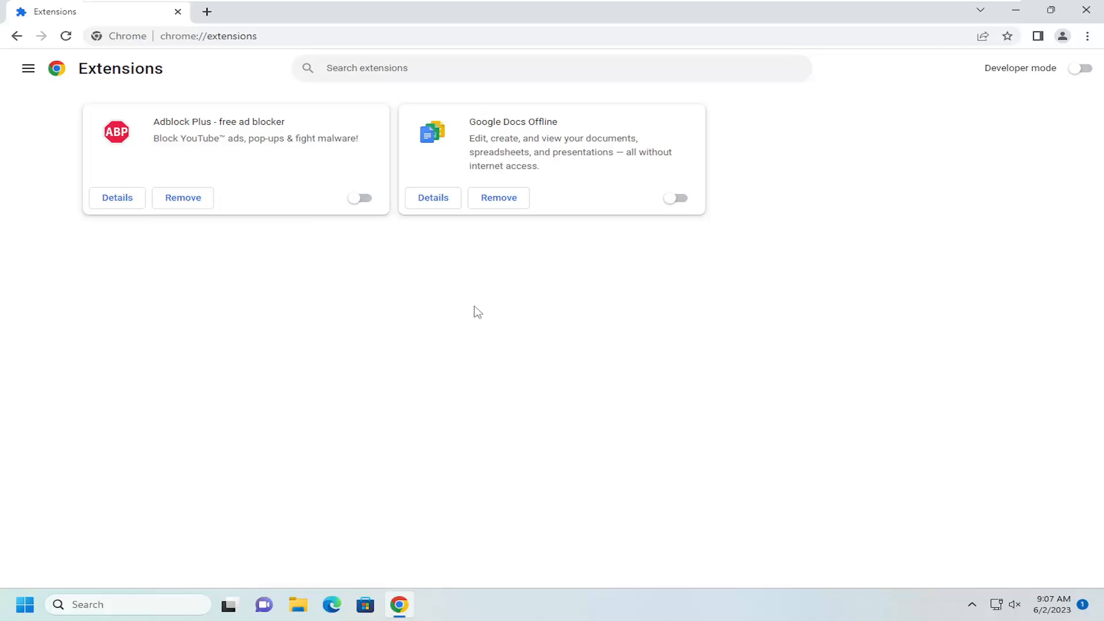
mouse_move(386, 295)
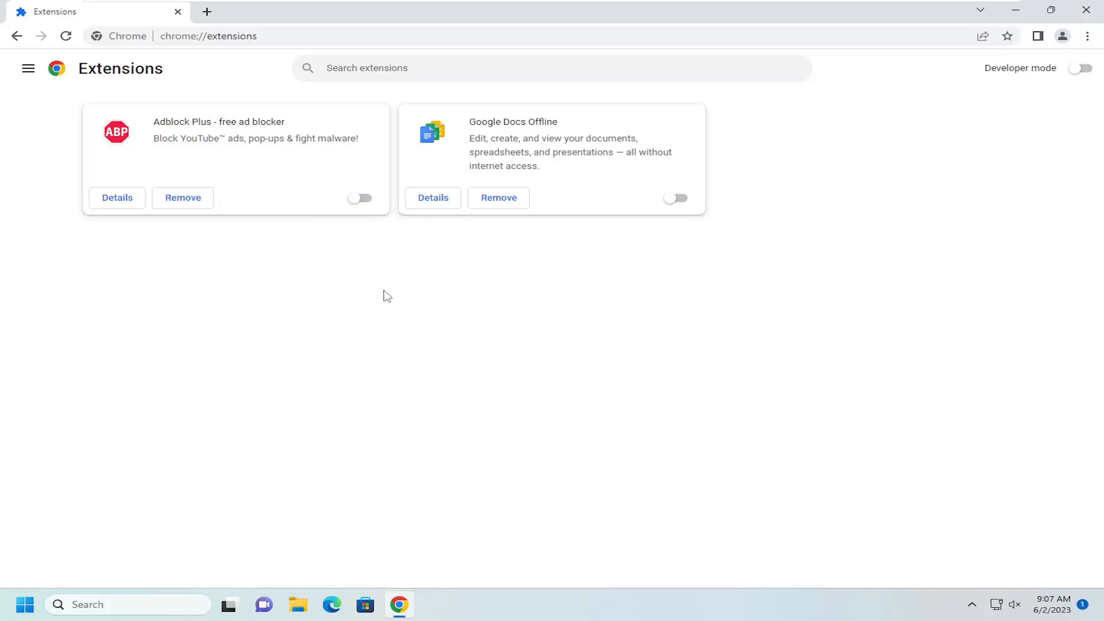
mouse_move(397, 290)
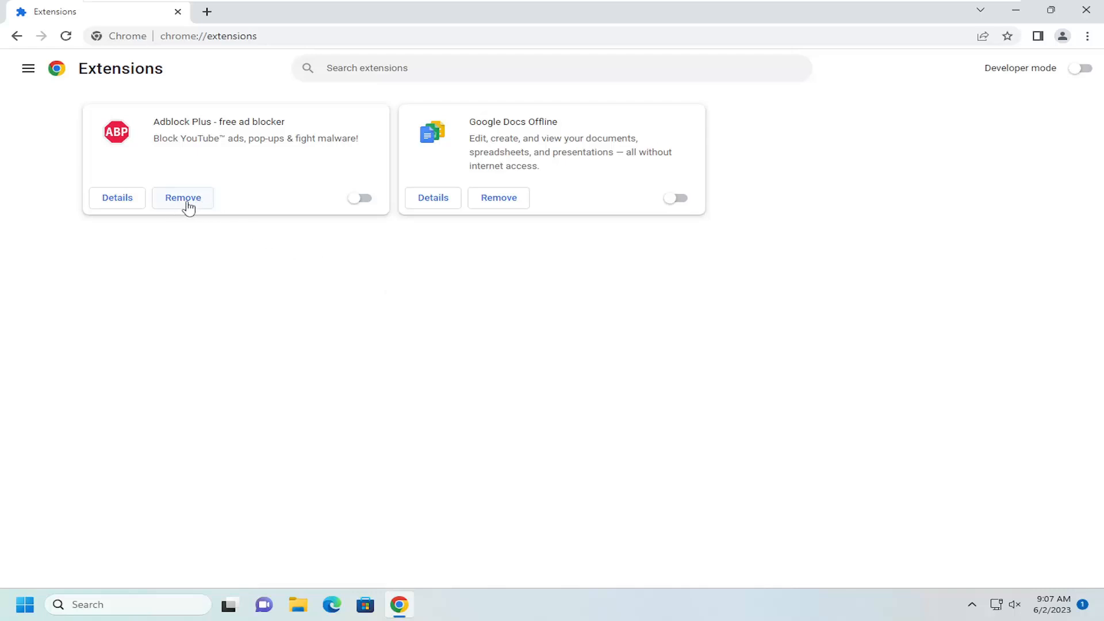
mouse_move(303, 263)
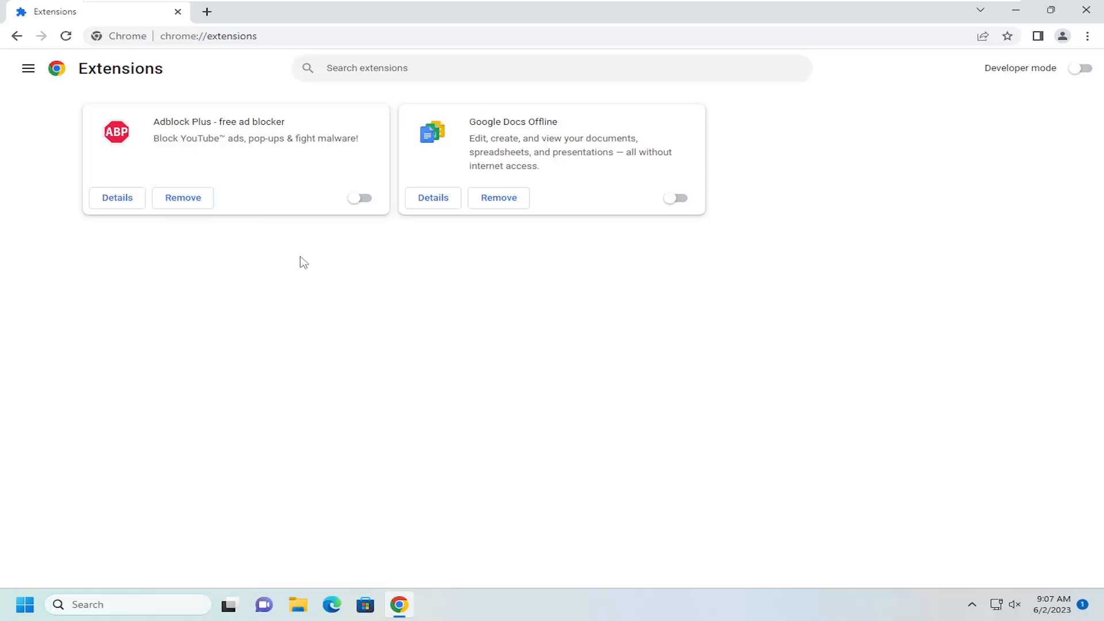
mouse_move(295, 254)
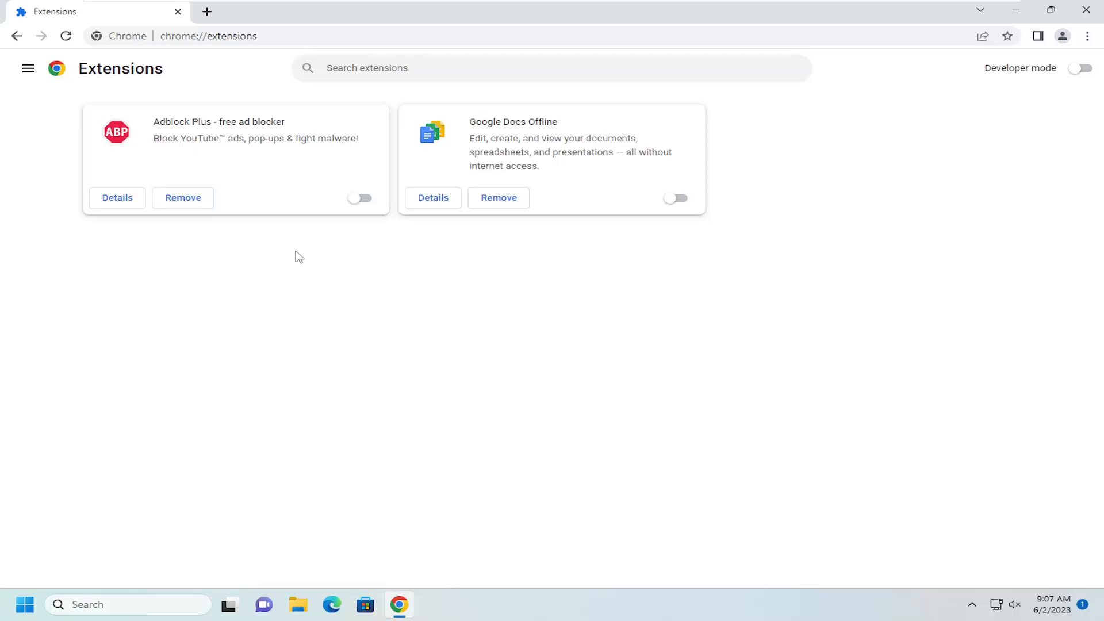
mouse_move(340, 197)
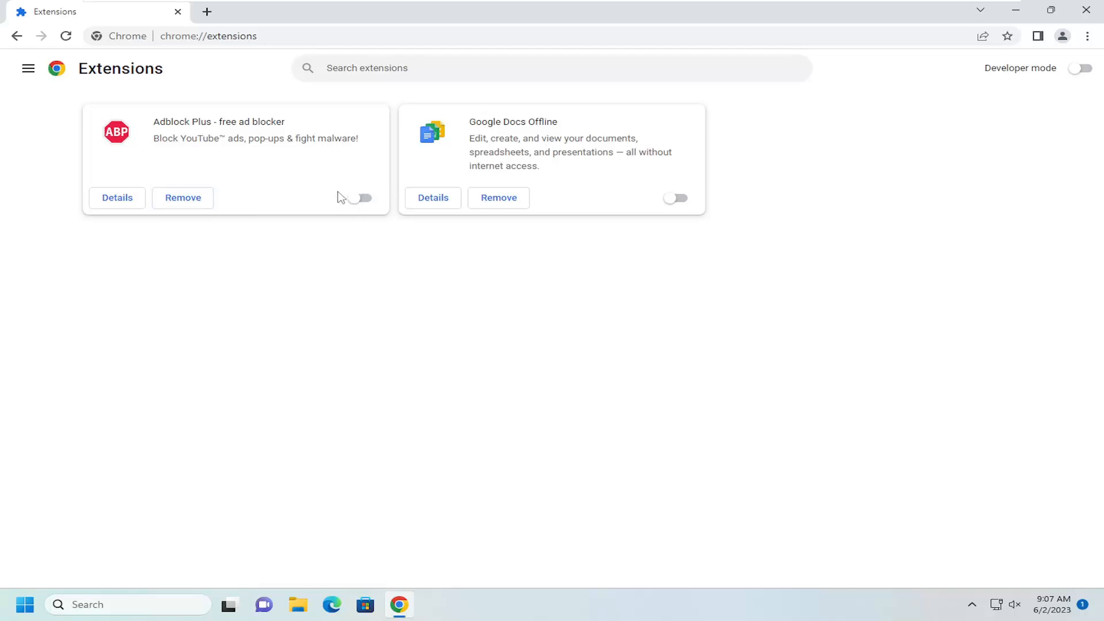
mouse_move(323, 237)
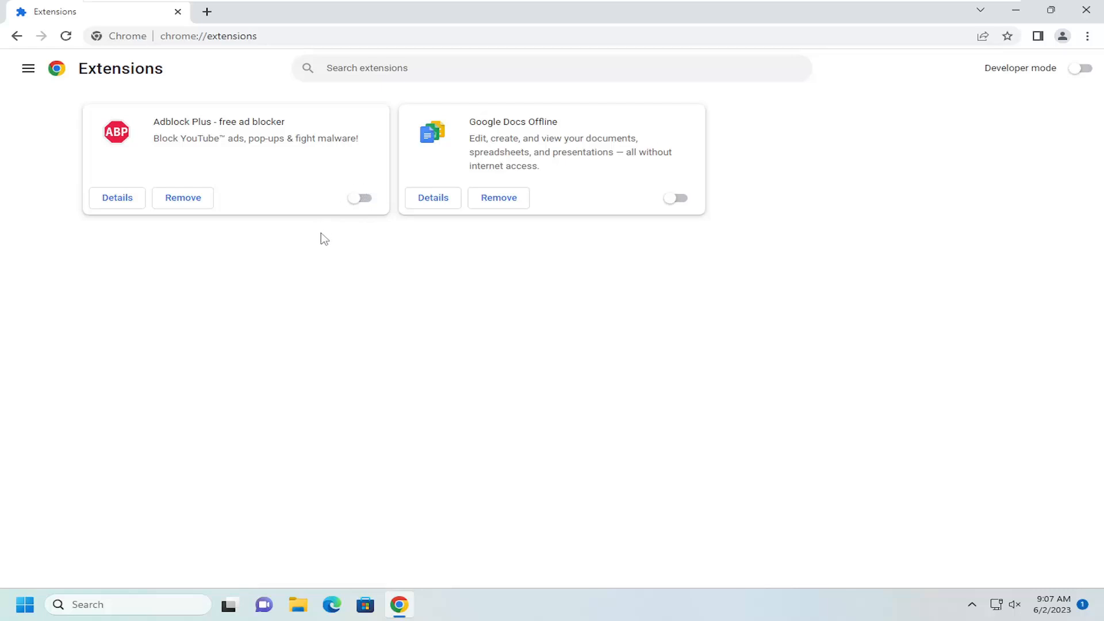
mouse_move(318, 229)
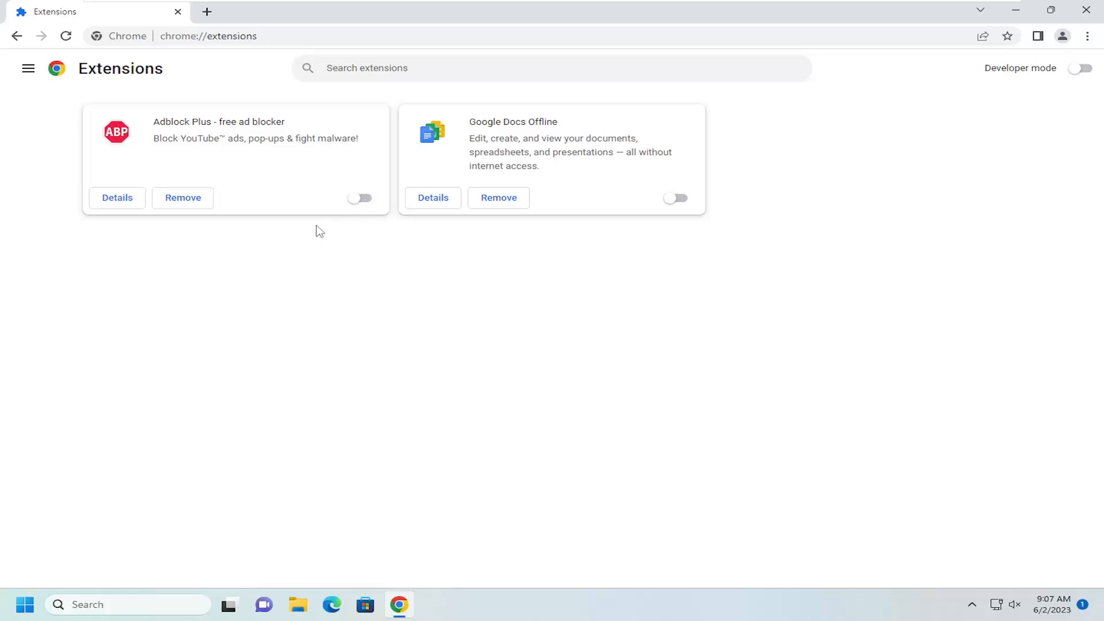
mouse_move(591, 193)
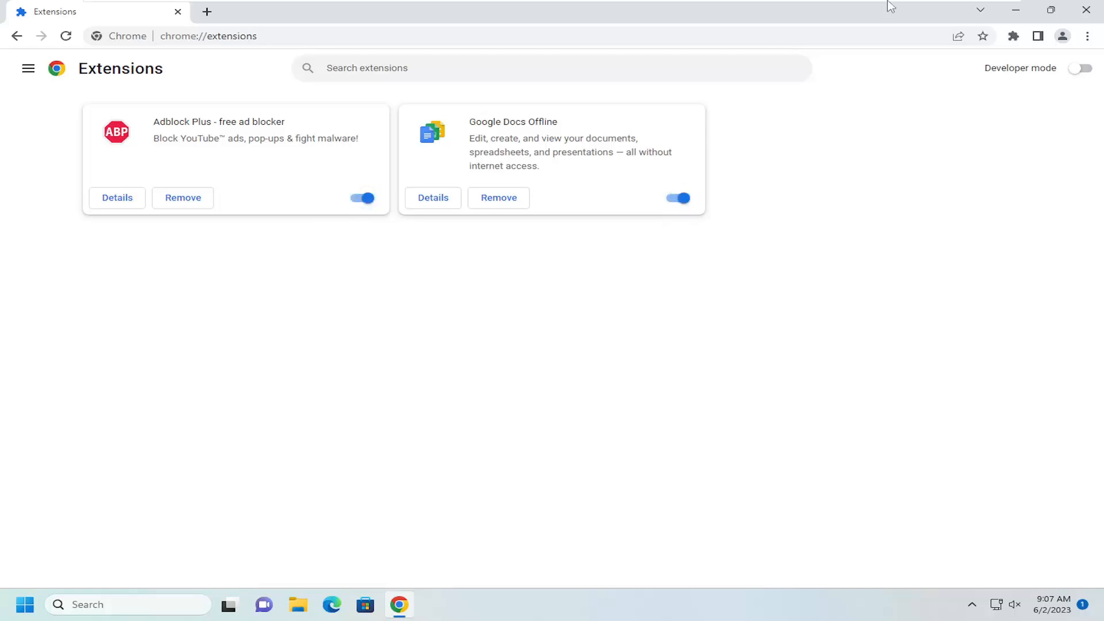
- Close the Chrome window, leaving the Windows desktop showing
click(1083, 10)
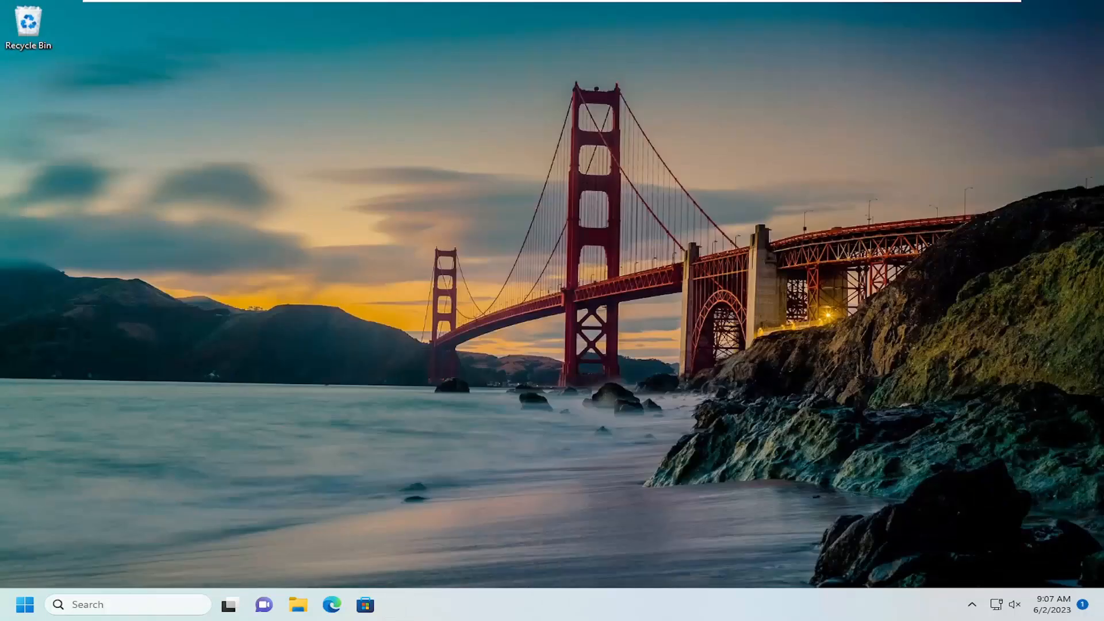